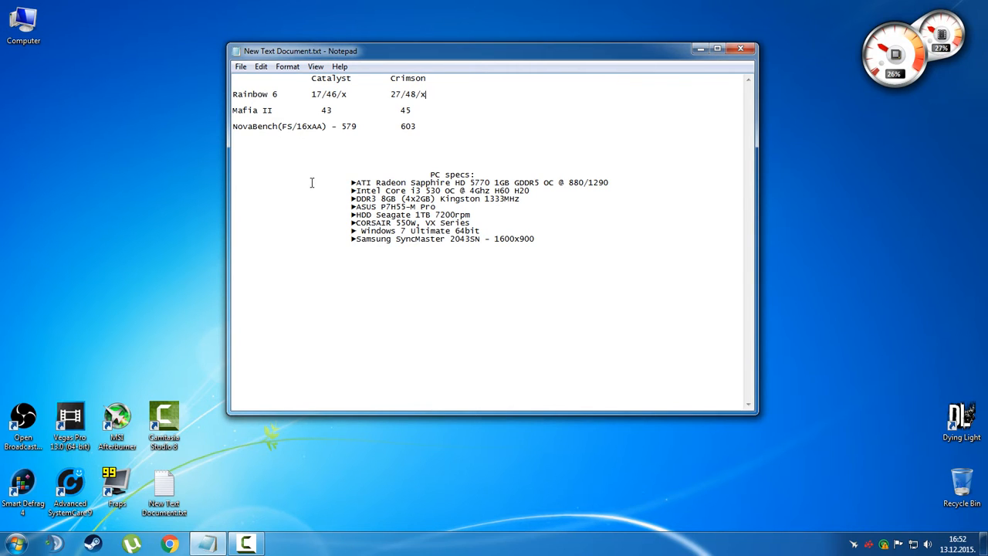
pyautogui.moveTo(279, 111)
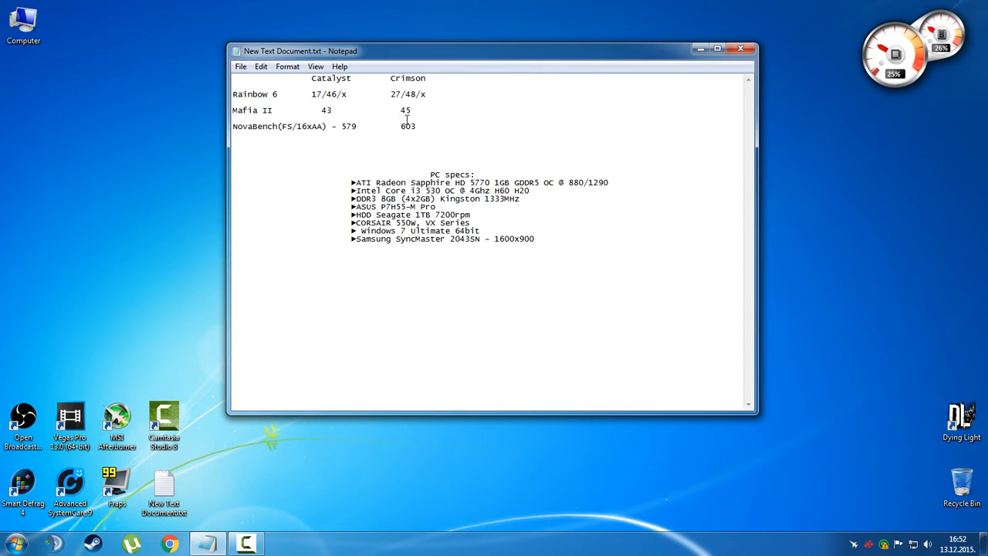
pyautogui.moveTo(421, 113)
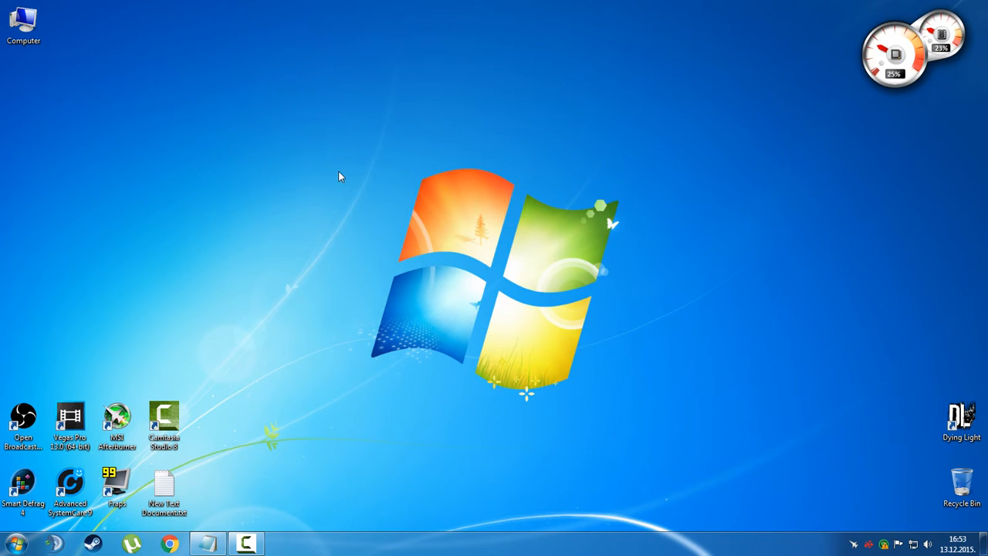
# Launch AMD Radeon Settings from the desktop right-click menu.
pyautogui.rightClick(491, 127)
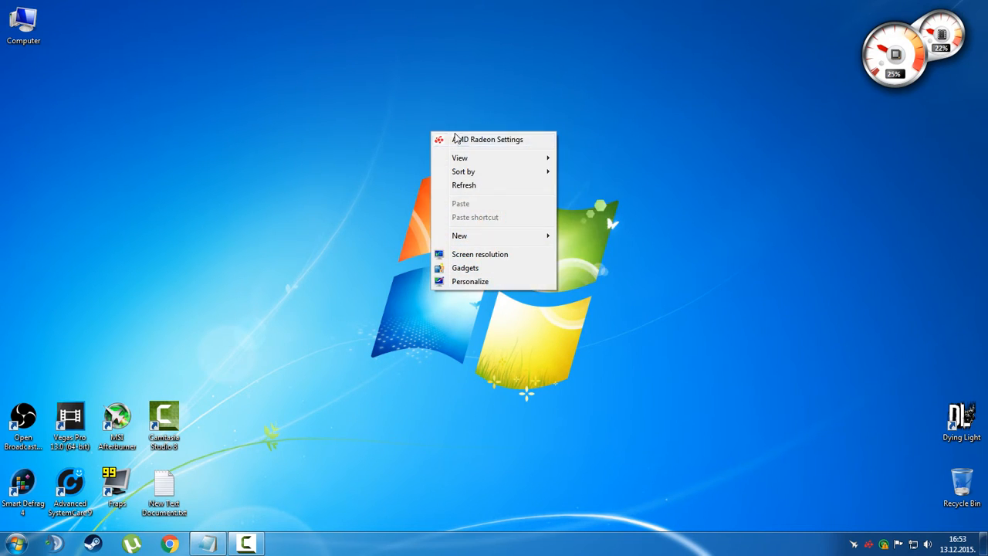
pyautogui.click(487, 139)
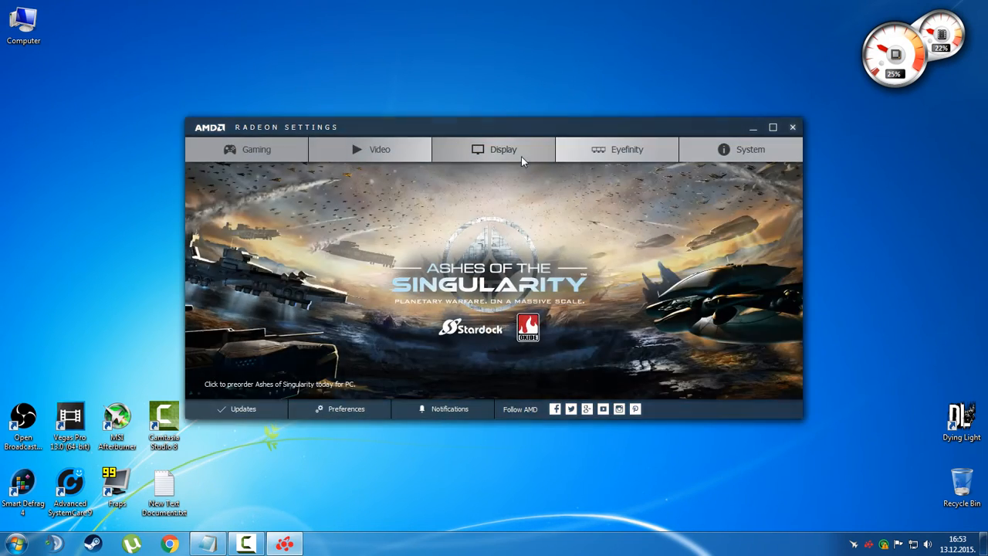
pyautogui.moveTo(537, 118)
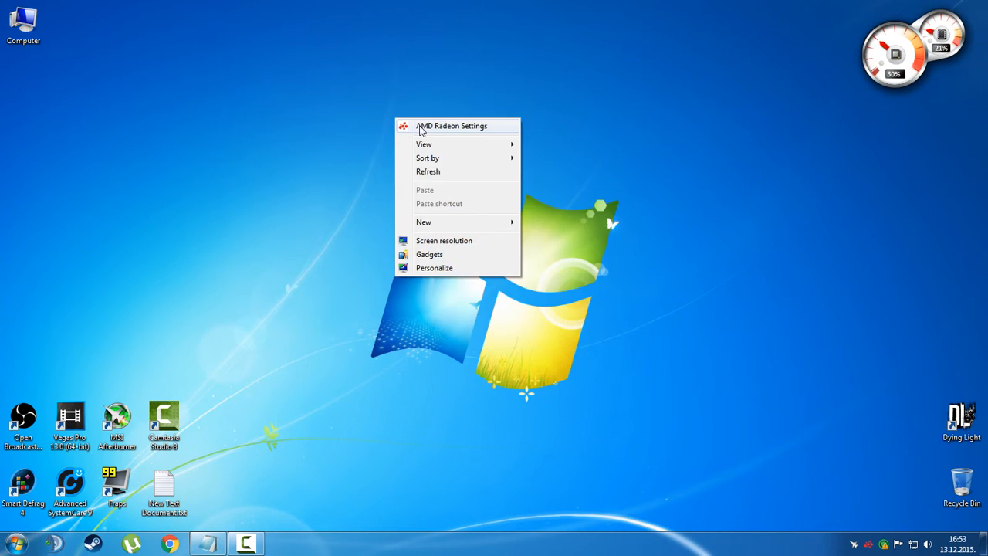
pyautogui.click(457, 126)
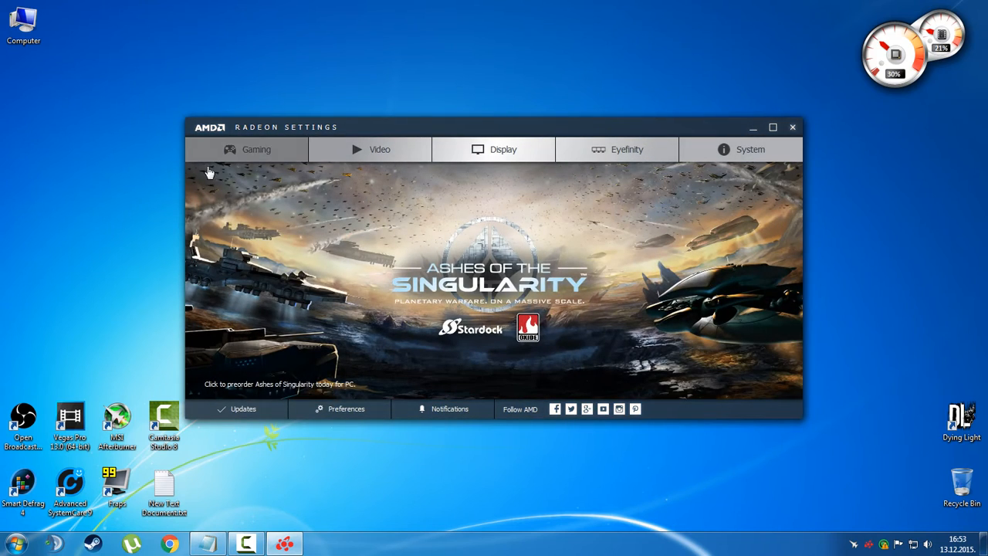
pyautogui.moveTo(732, 137)
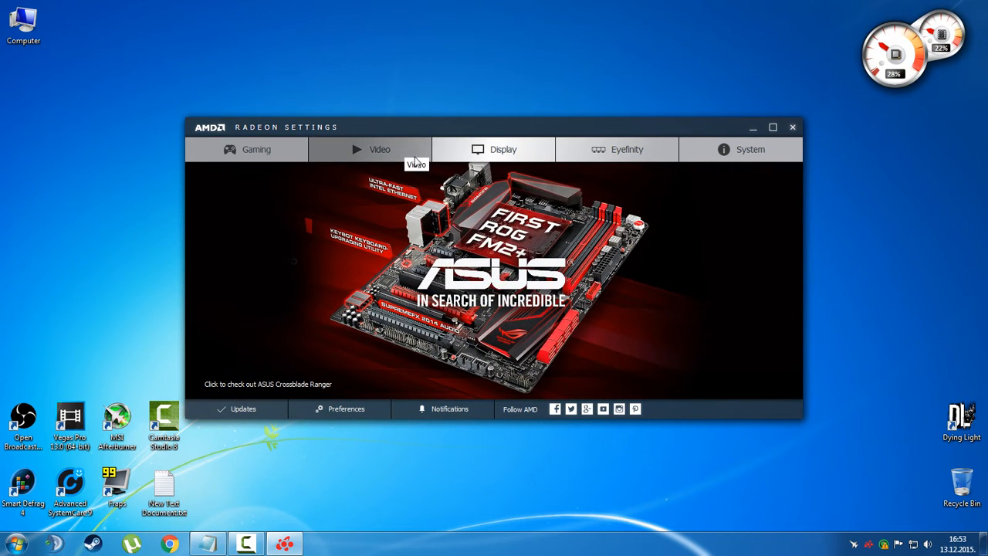
pyautogui.moveTo(152, 114)
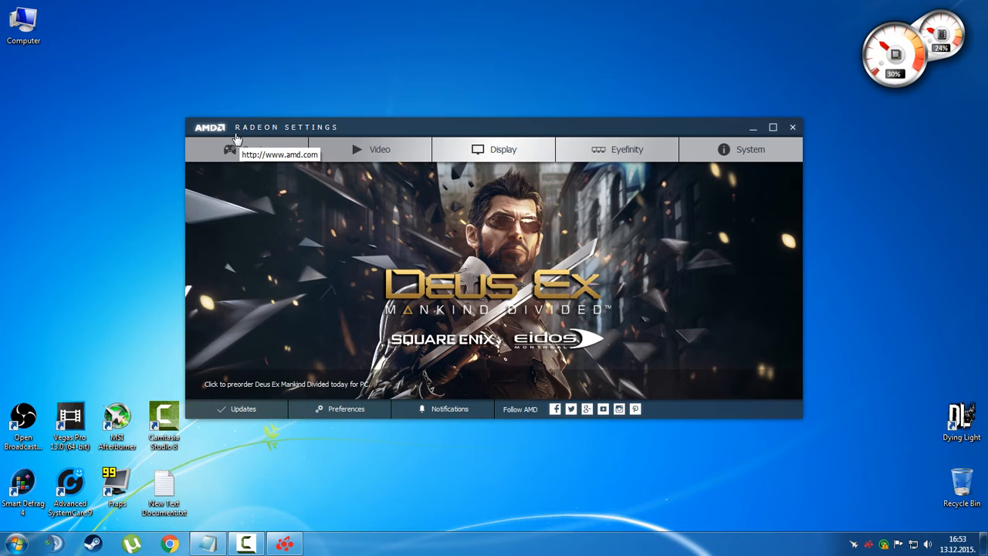
pyautogui.moveTo(267, 154)
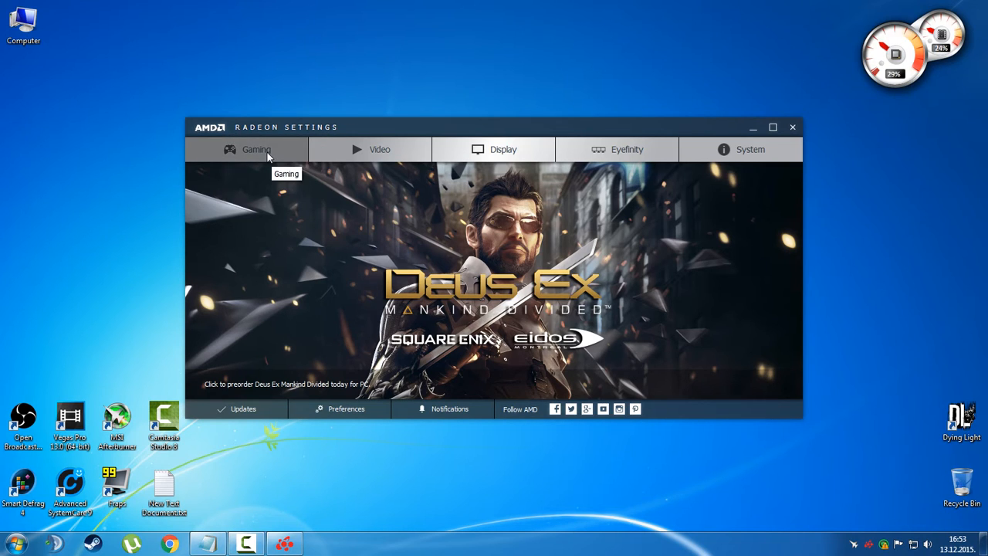
# Open the Dying Light game profile under Gaming to view its Profile Graphics.
pyautogui.click(256, 149)
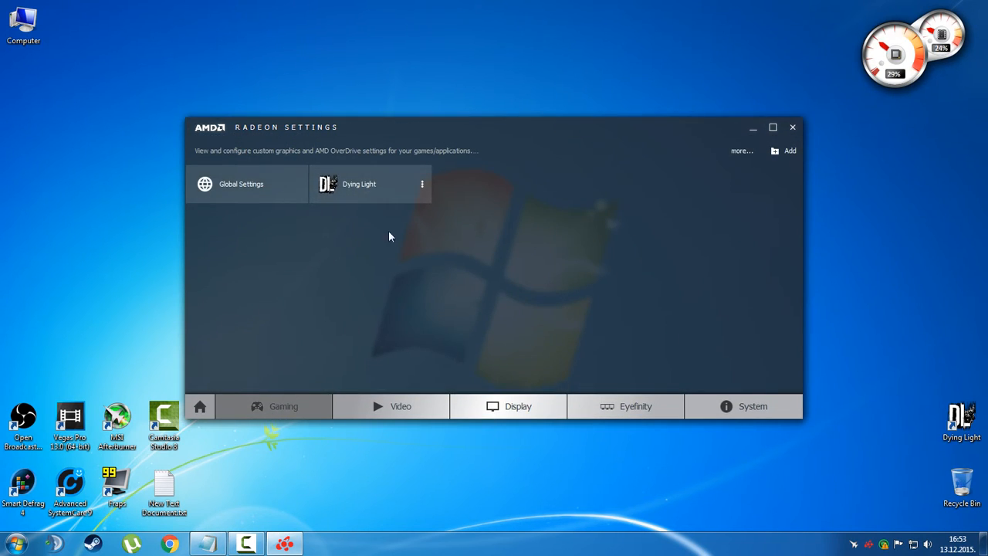
pyautogui.moveTo(368, 193)
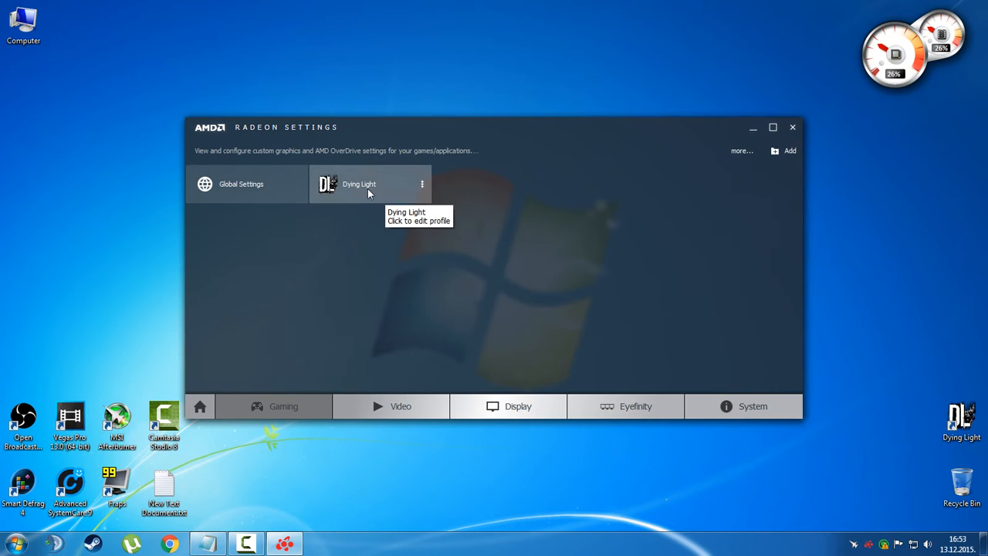
pyautogui.click(359, 184)
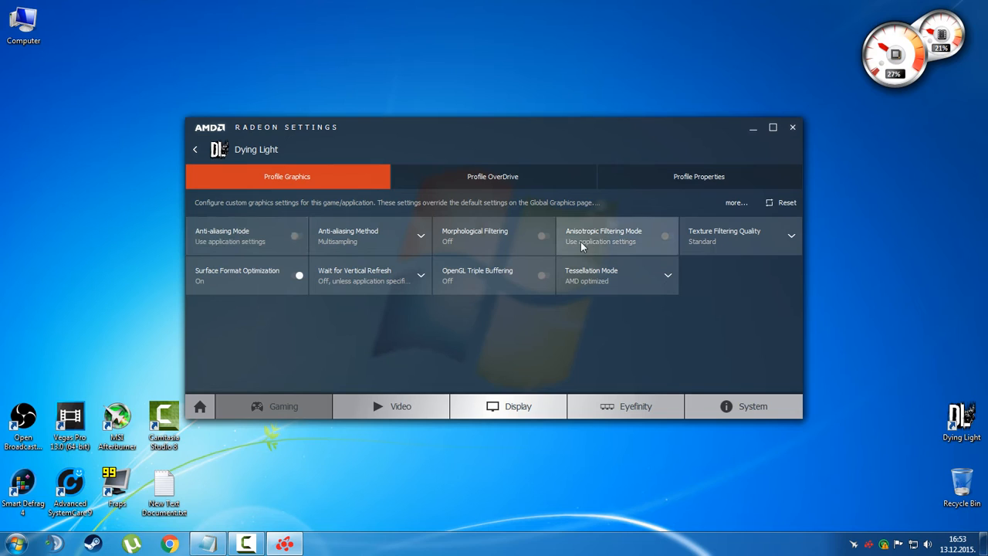
pyautogui.moveTo(741, 245)
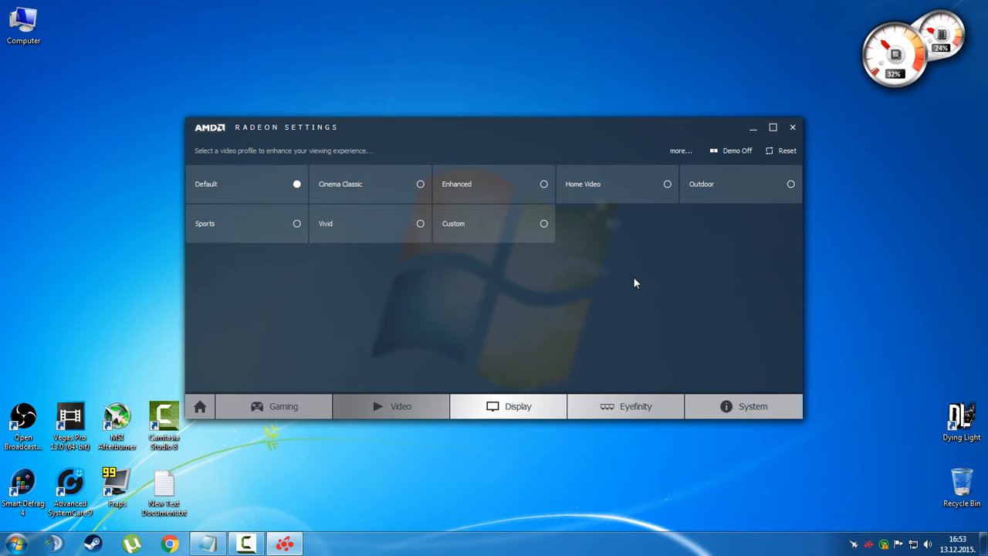
# Show the Display settings for the SyncMaster monitor.
pyautogui.click(519, 406)
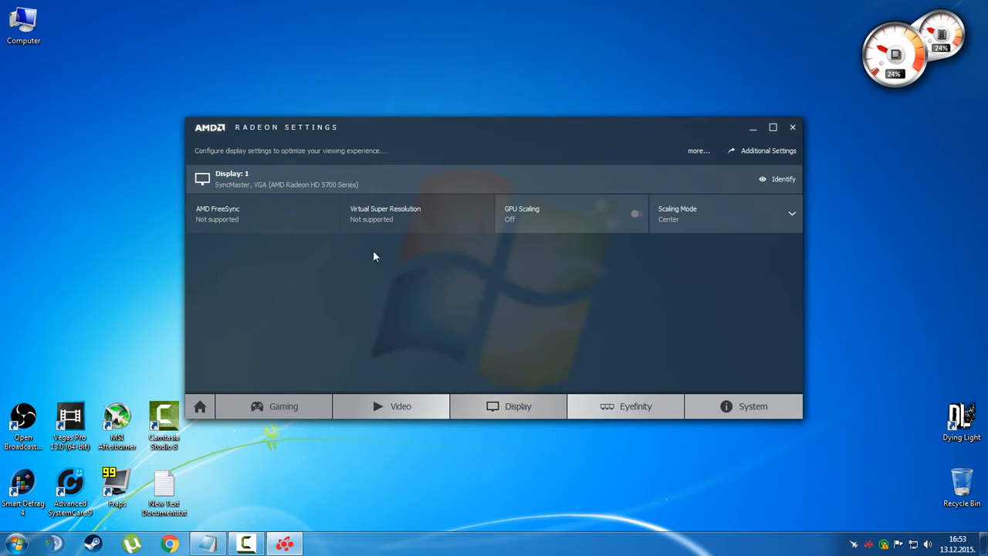
pyautogui.moveTo(286, 213)
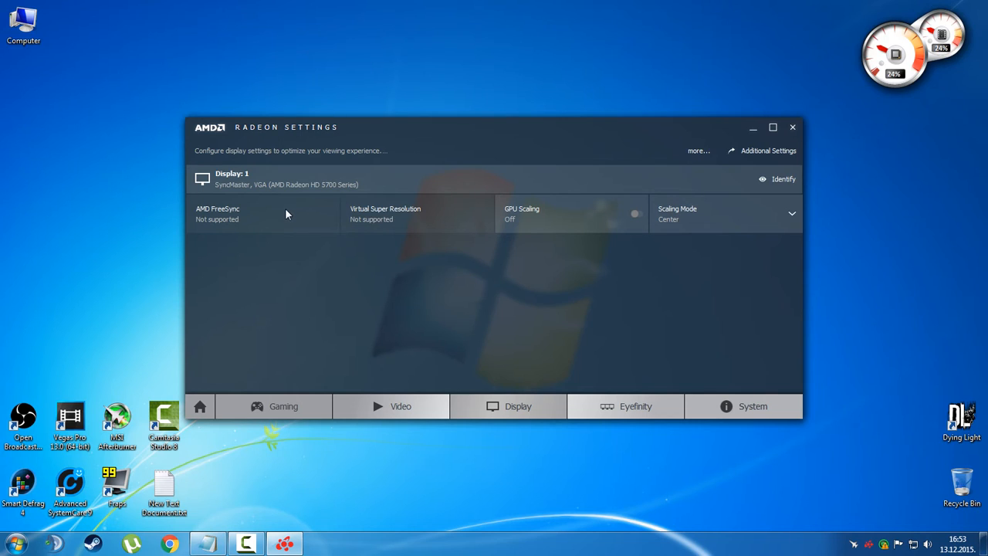
pyautogui.moveTo(291, 189)
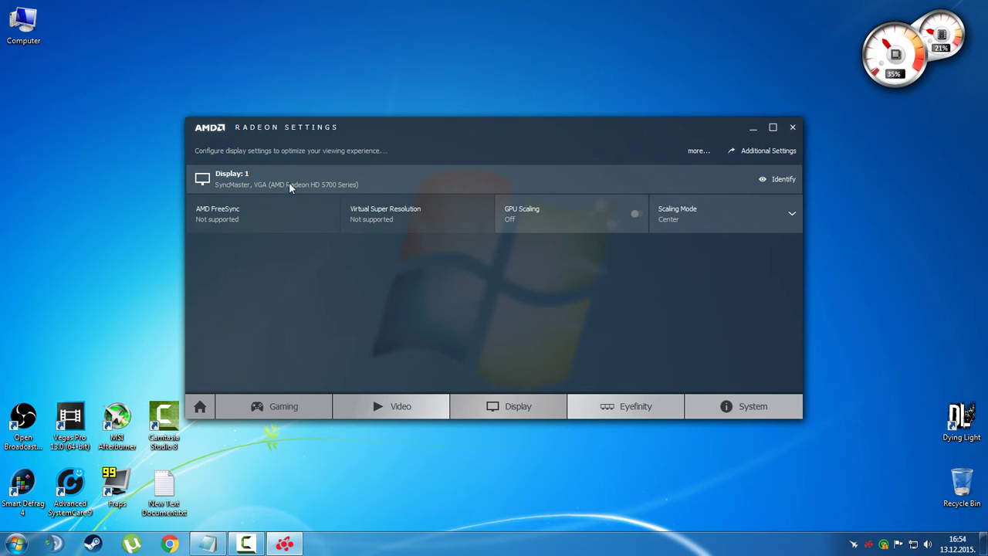
pyautogui.moveTo(331, 189)
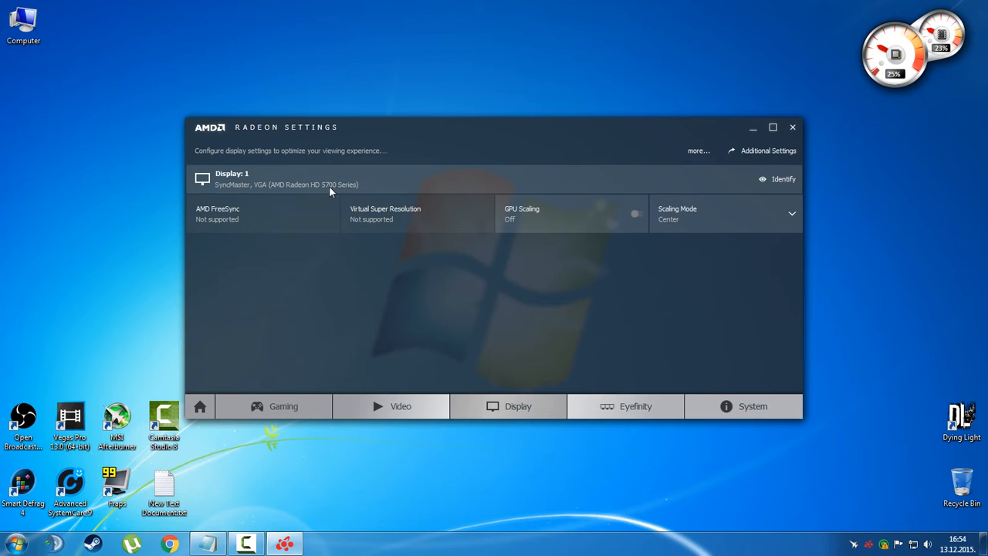
pyautogui.moveTo(413, 220)
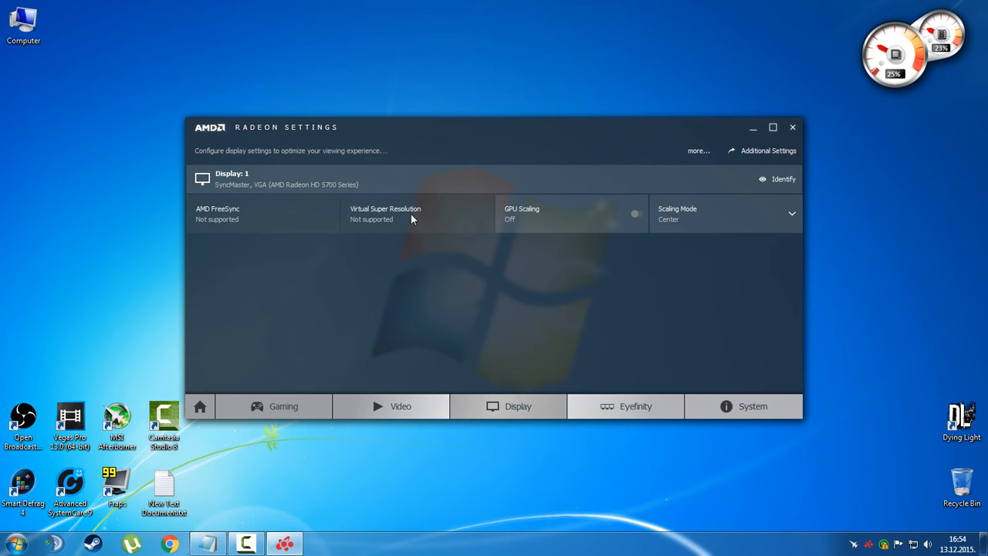
pyautogui.moveTo(513, 220)
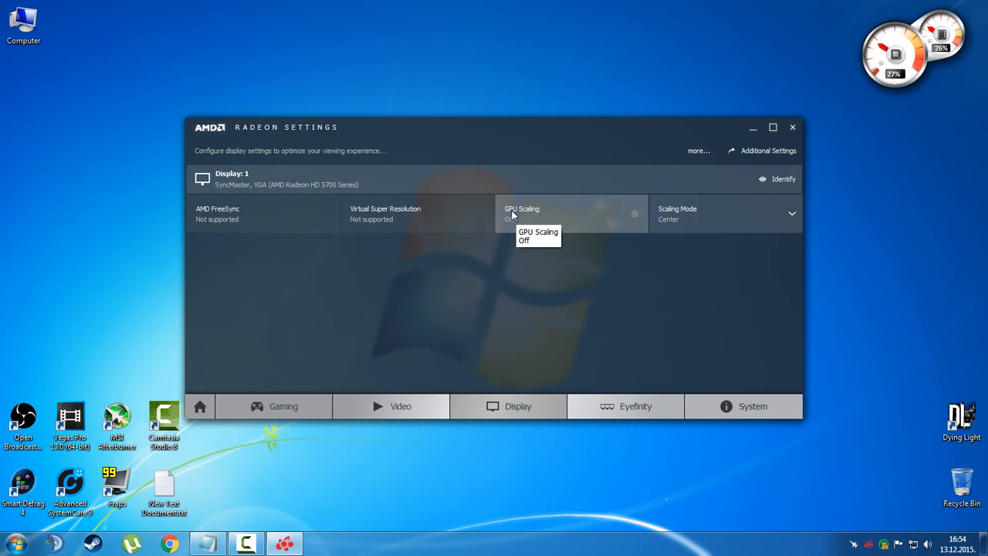
pyautogui.moveTo(709, 216)
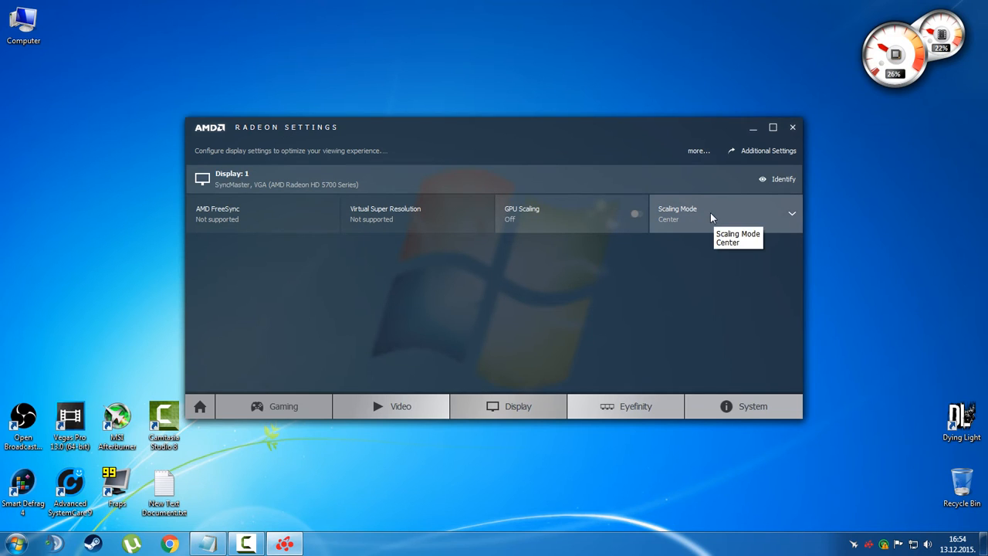
pyautogui.moveTo(709, 230)
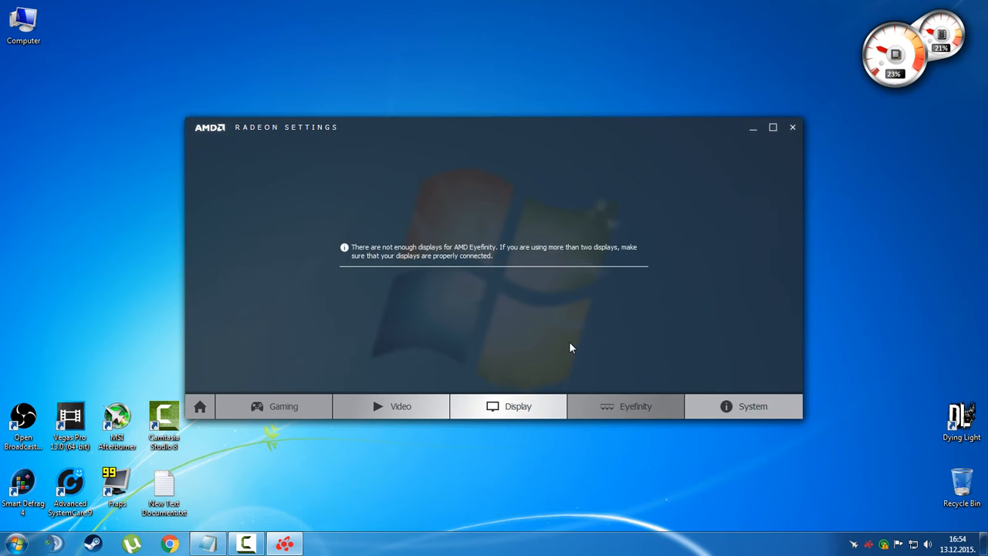
# View the System overview showing 15.11.1 Crimson and Radeon HD 5700 details.
pyautogui.click(743, 406)
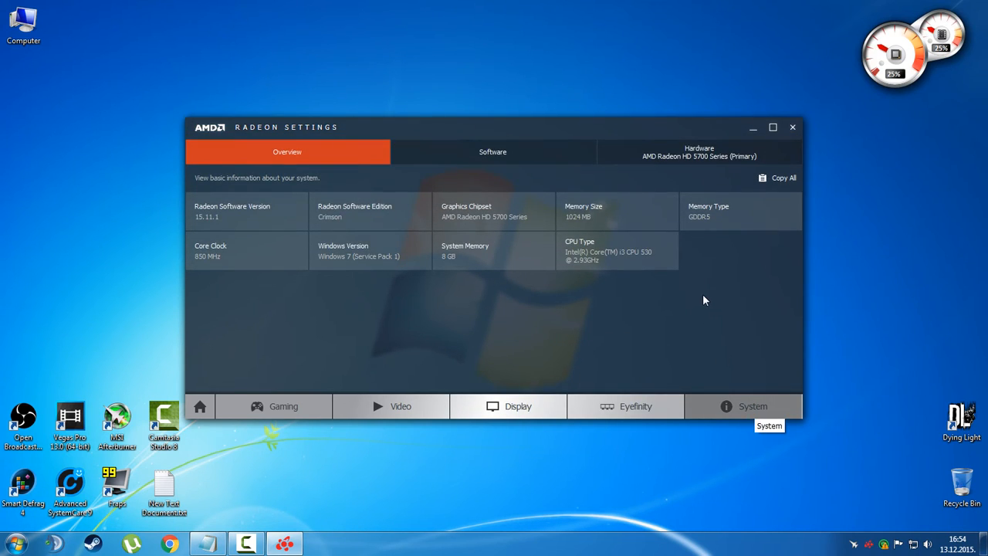
pyautogui.moveTo(504, 275)
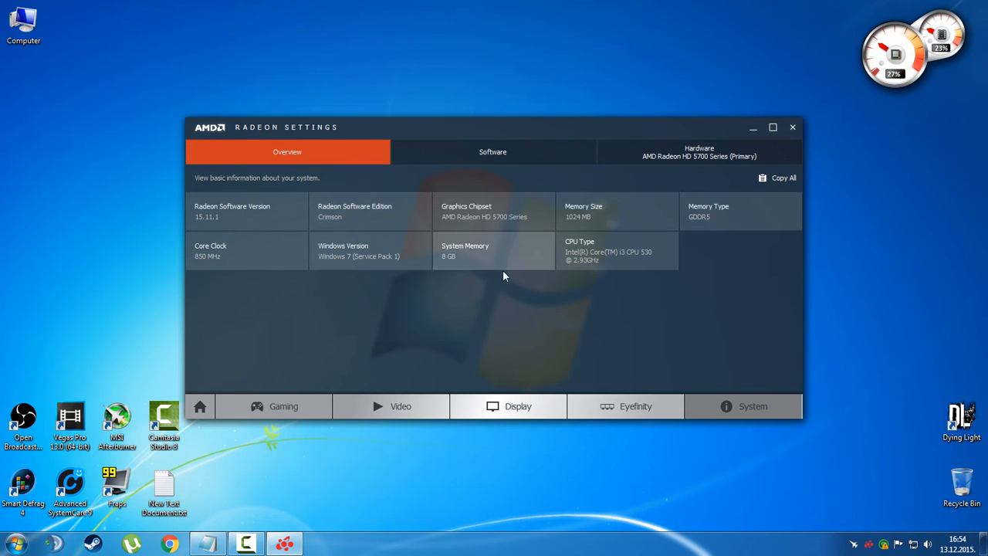
pyautogui.moveTo(662, 300)
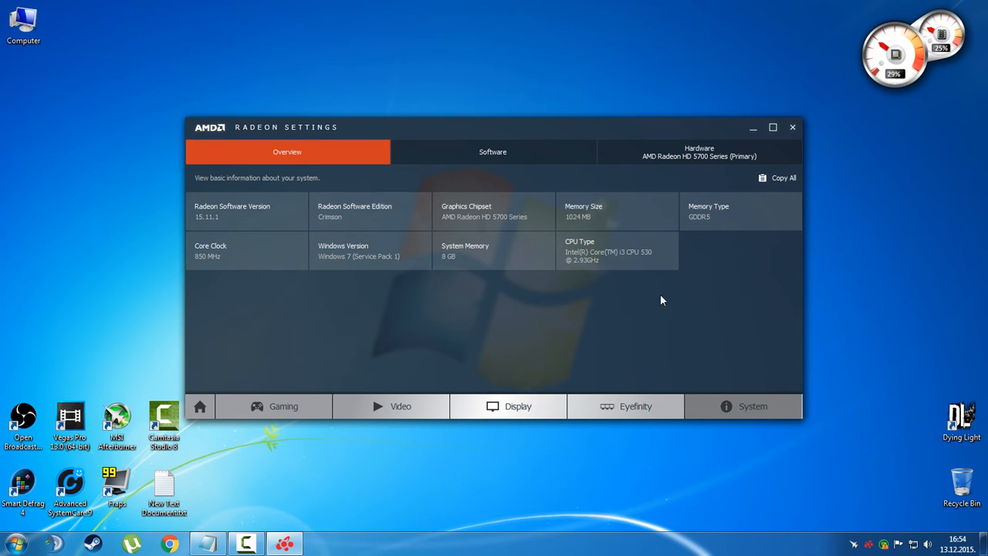
pyautogui.moveTo(646, 146)
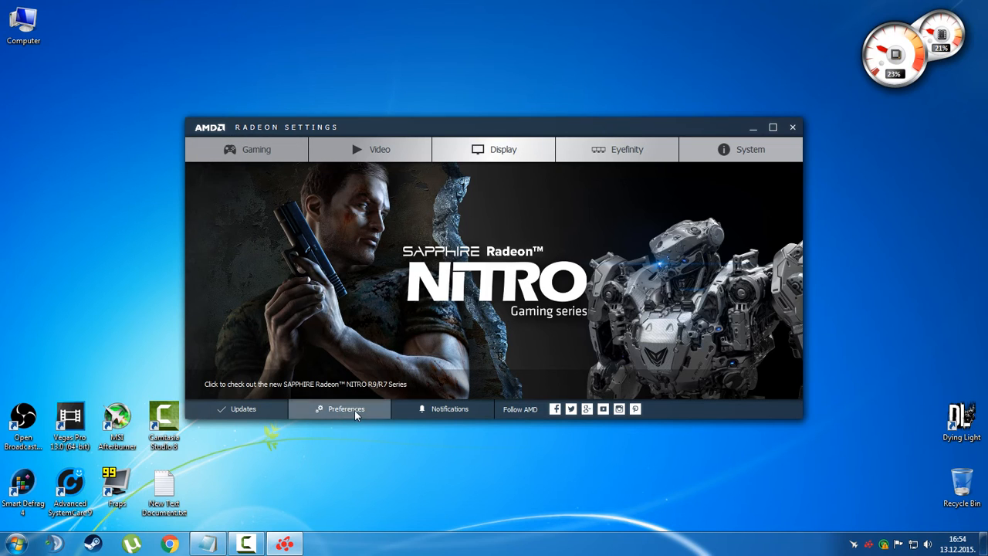
# Launch Radeon Additional Settings from Preferences, showing VGA Custom Resolutions.
pyautogui.click(340, 409)
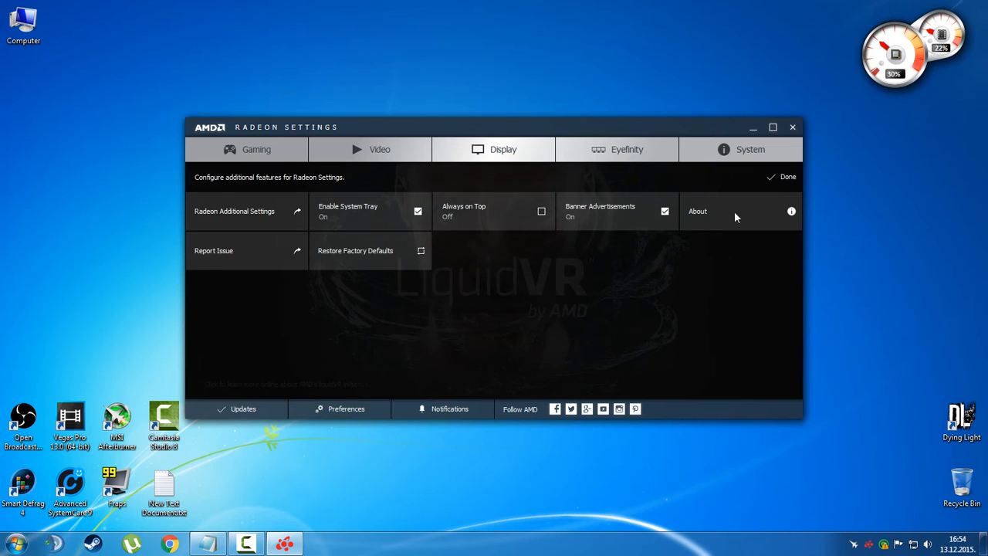
pyautogui.click(793, 127)
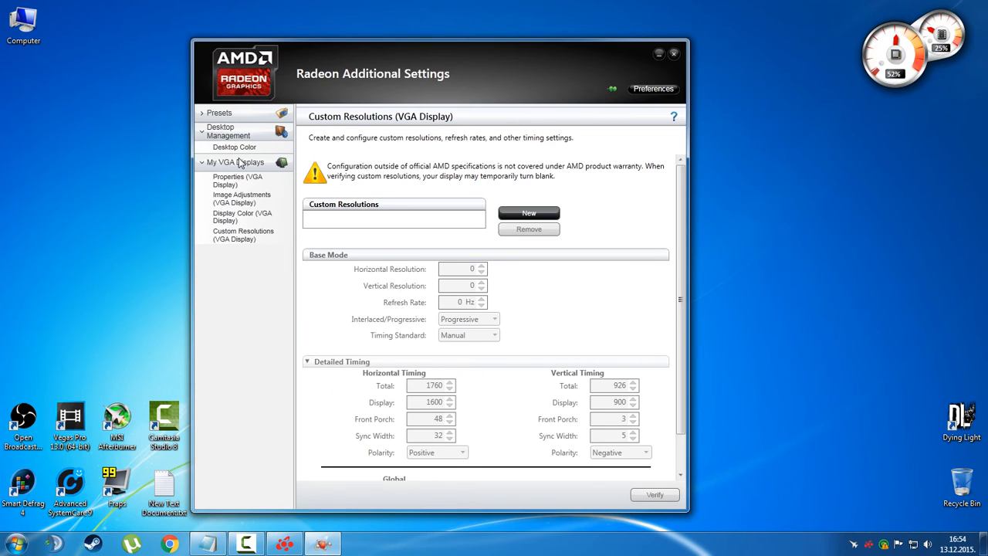
# Browse VGA Properties and Display Color, close the window, and restore Radeon Settings.
pyautogui.click(233, 147)
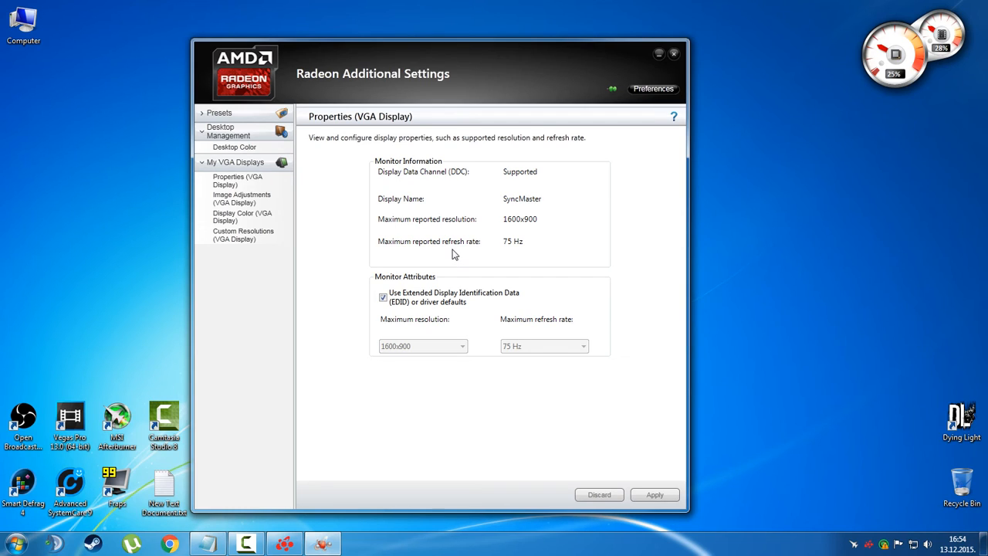
pyautogui.moveTo(463, 282)
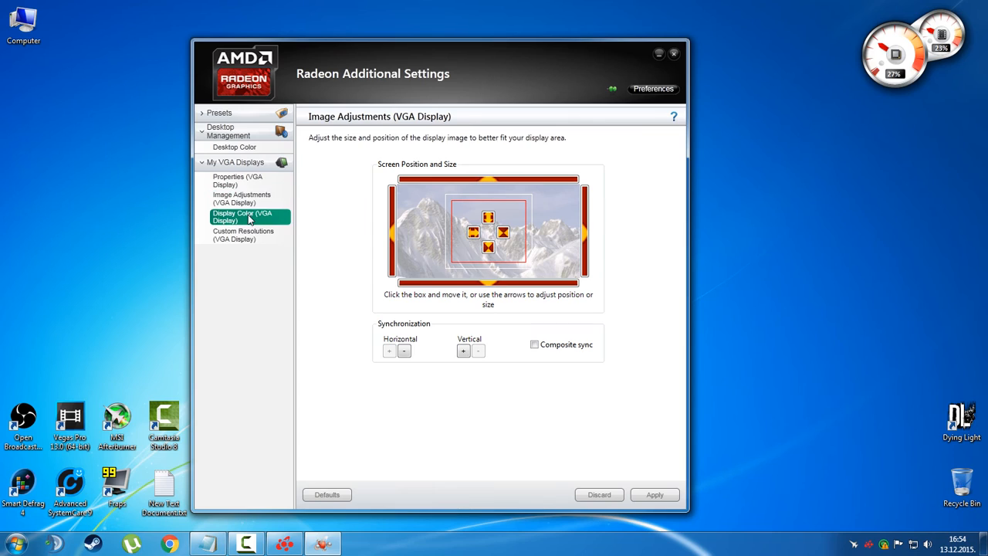
pyautogui.click(242, 216)
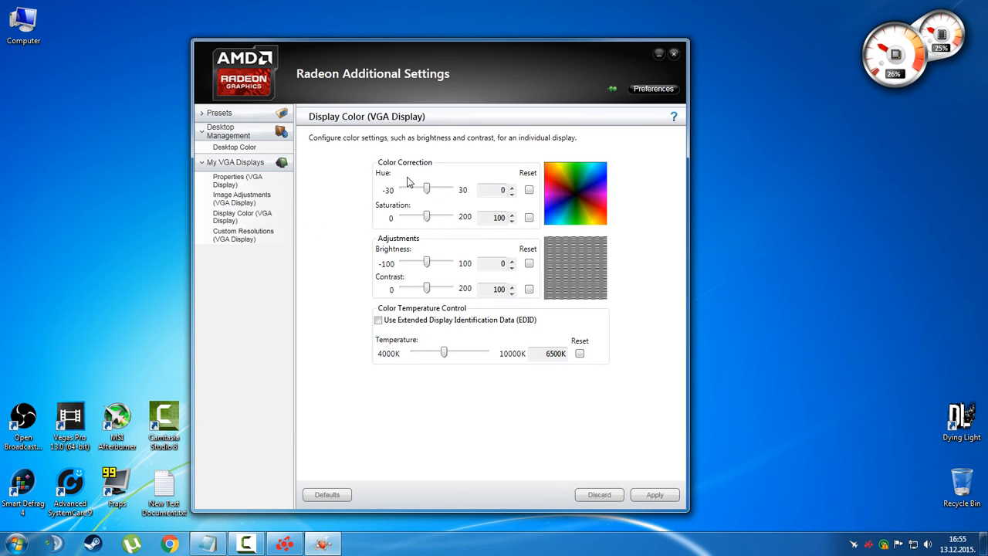
pyautogui.moveTo(426, 235)
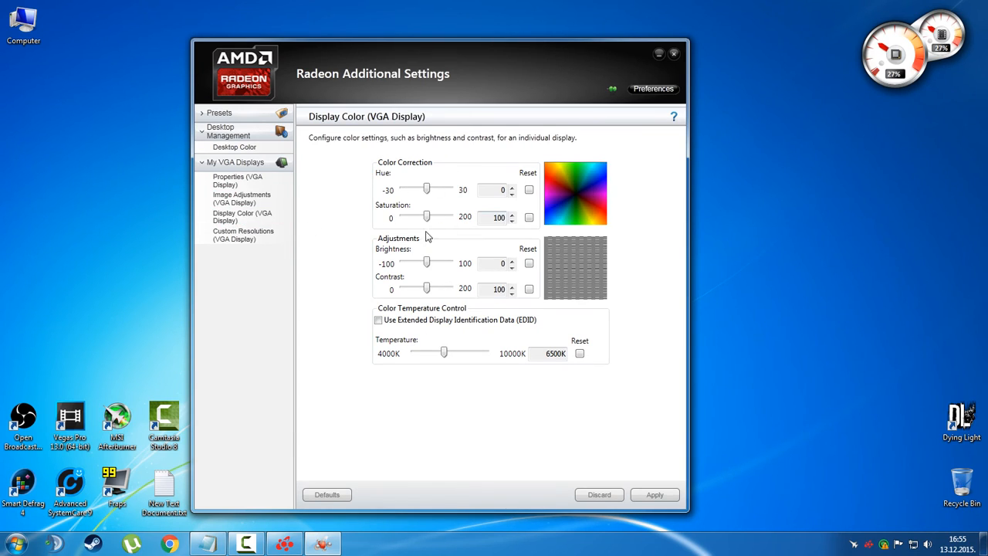
pyautogui.moveTo(397, 341)
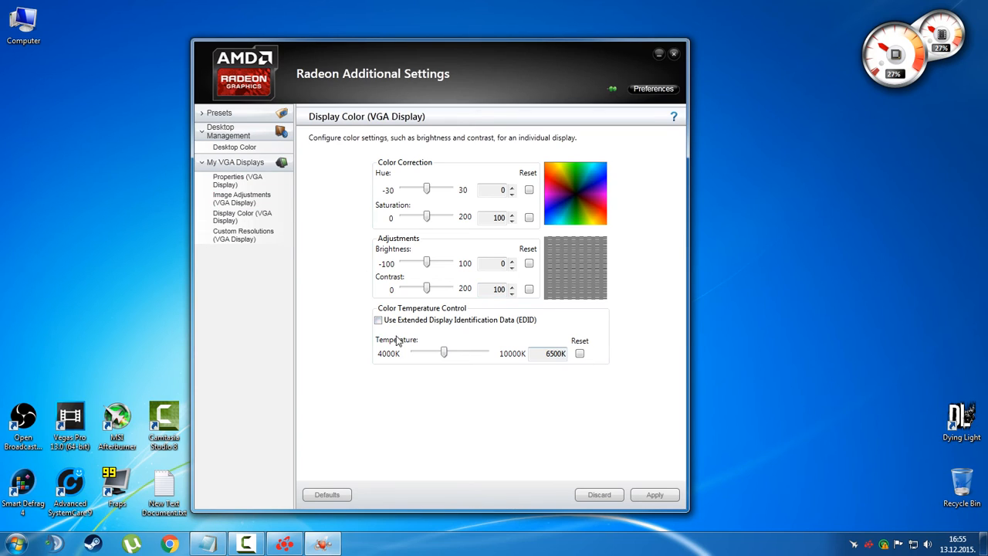
pyautogui.click(243, 234)
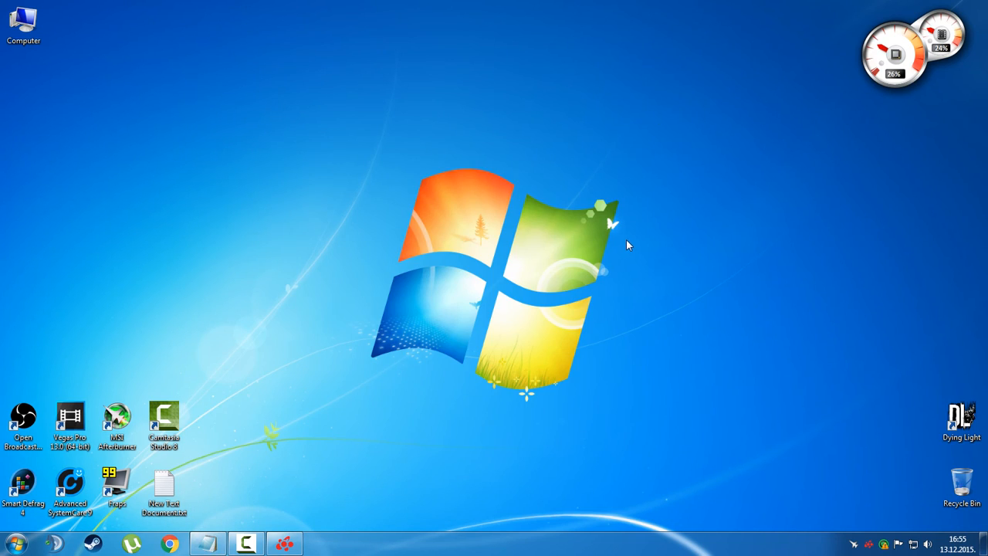
pyautogui.click(285, 539)
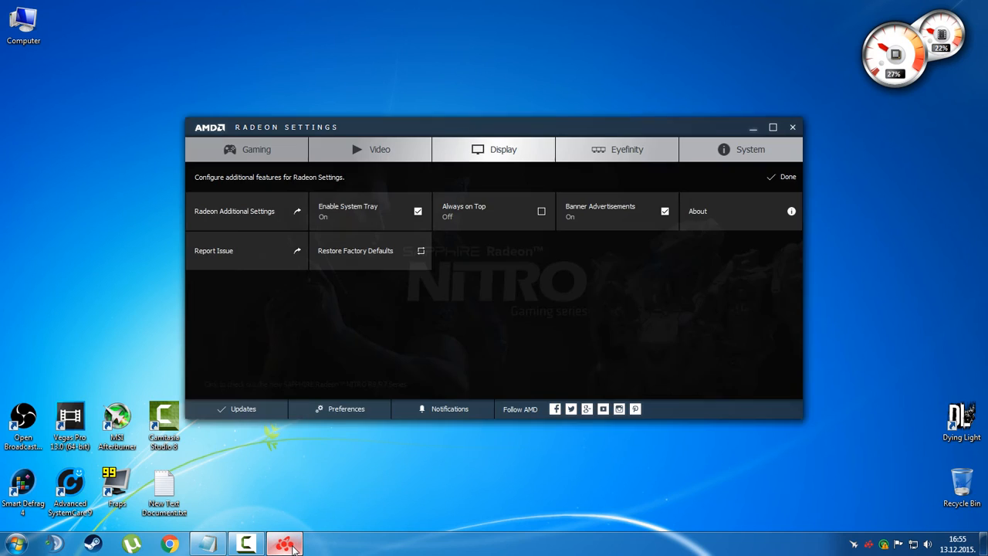